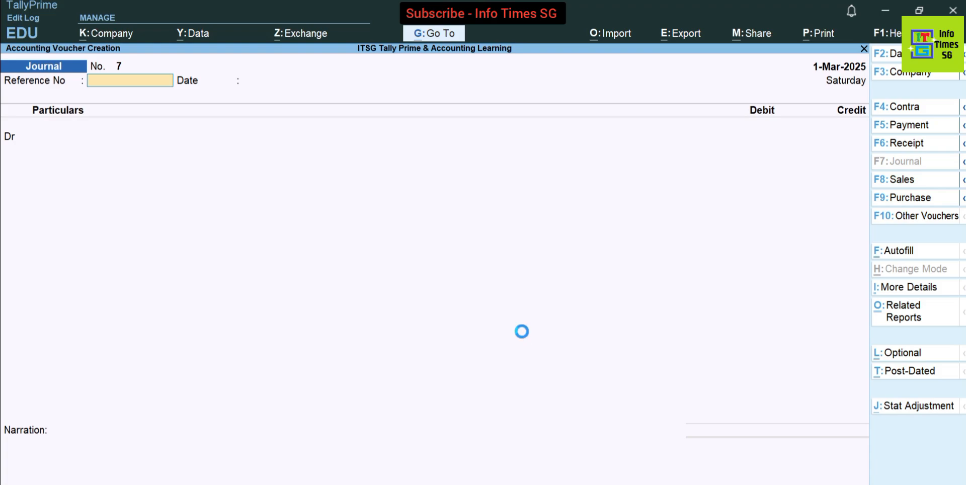
- Begin a Purchase voucher (F9) with supplier invoice 123, date 2-Mar-2025, reaching the party ledger list
click(910, 197)
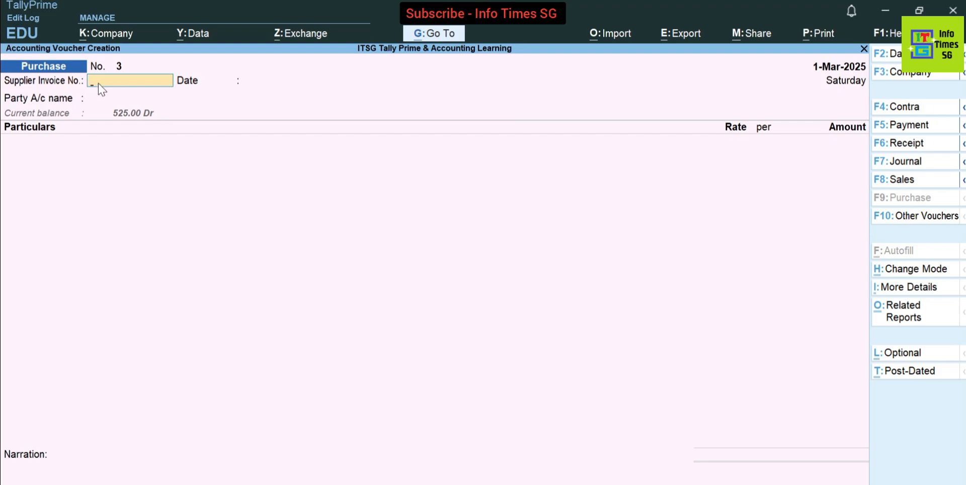
text(123)
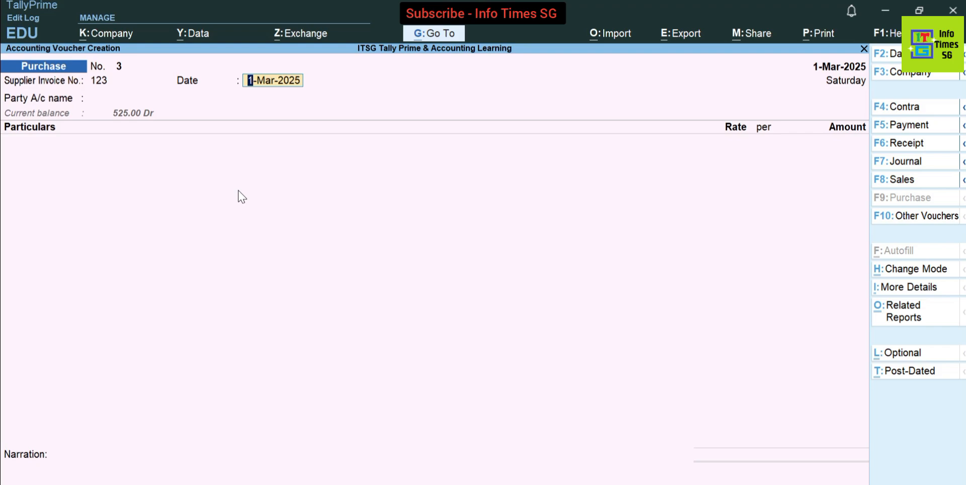
text(2.3.)
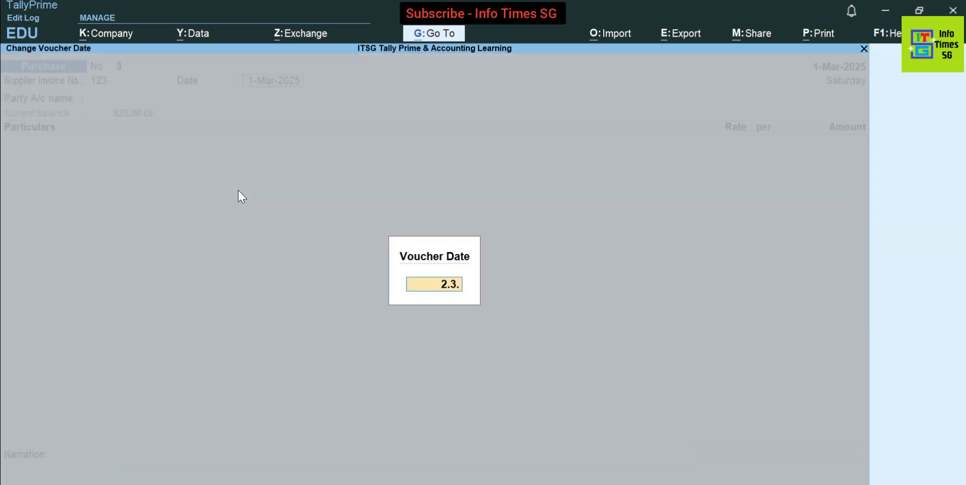
key(Enter)
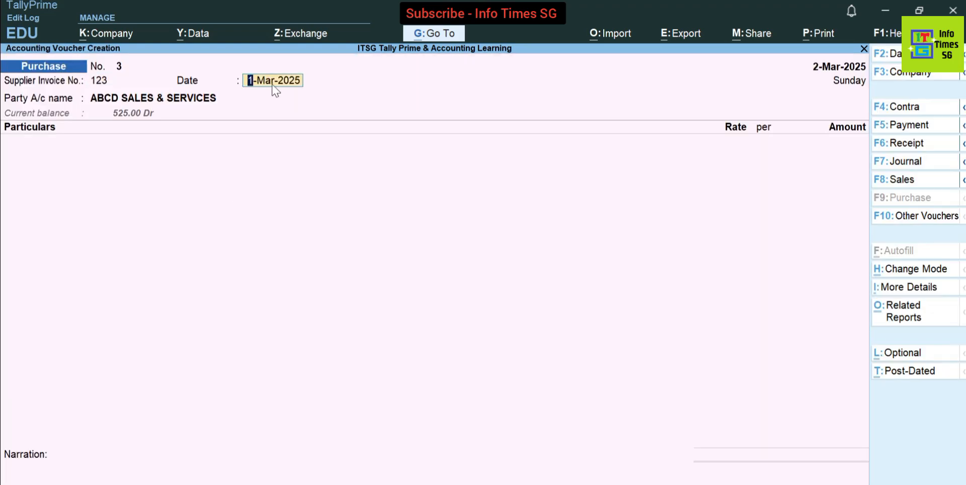
key(enter)
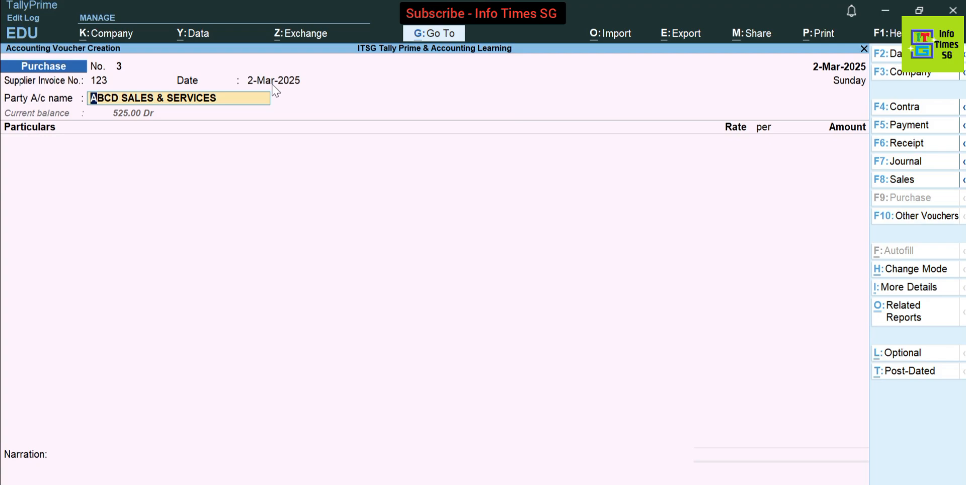
click(177, 97)
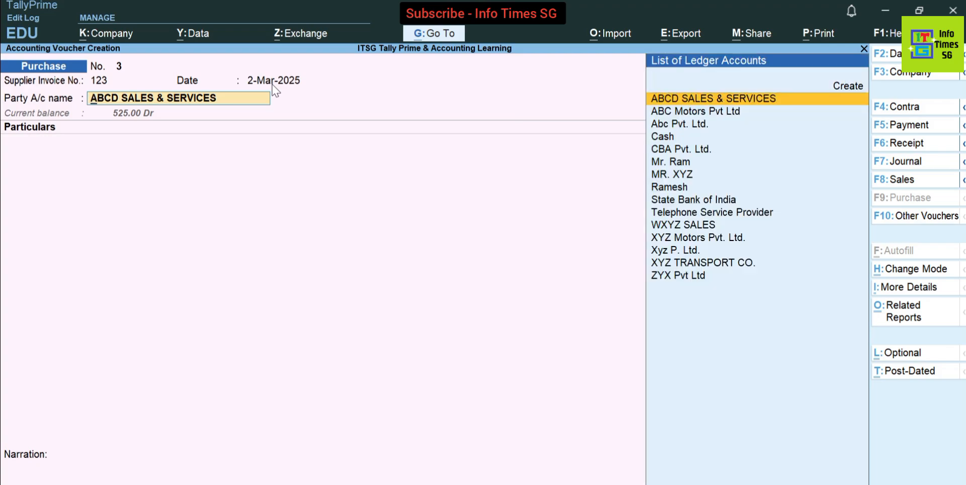
- Create ledger ABCD Computer under Sundry Creditors without bill-by-bill balances
click(848, 86)
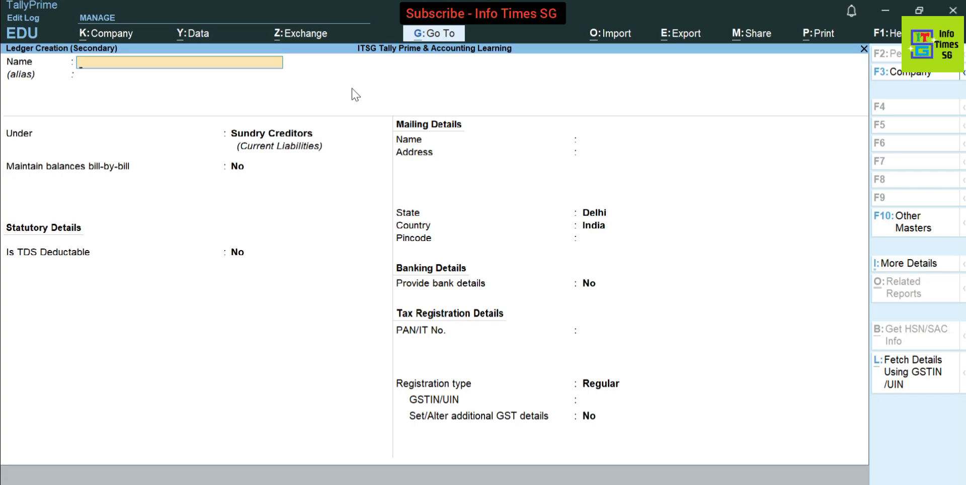
text(ABCD Computer)
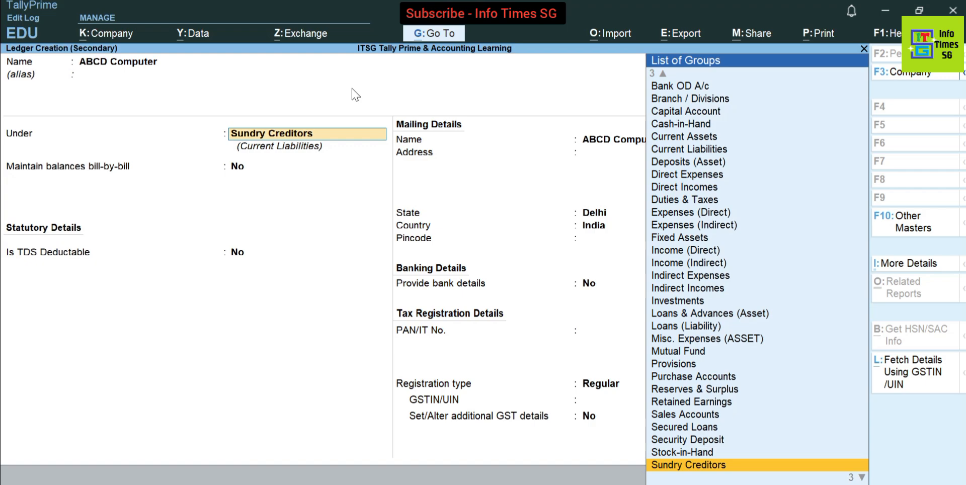
click(690, 465)
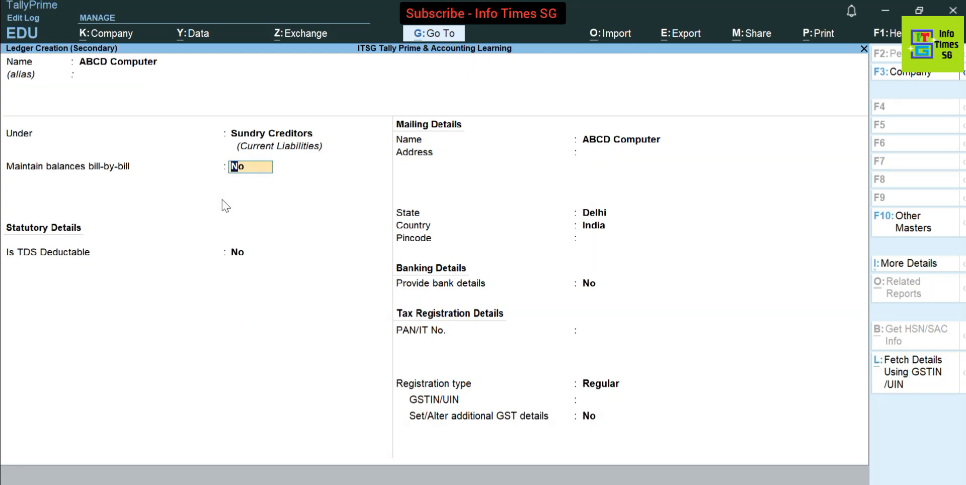
key(Enter)
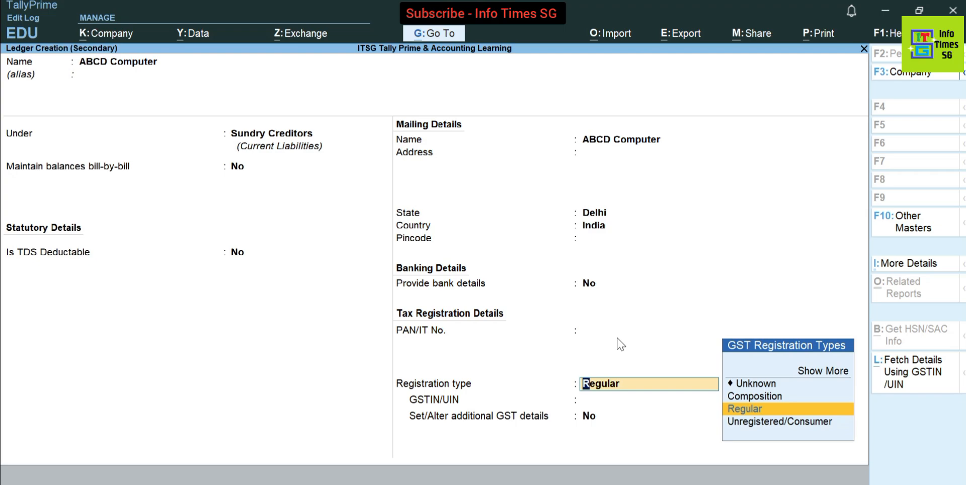
mouse_move(407, 395)
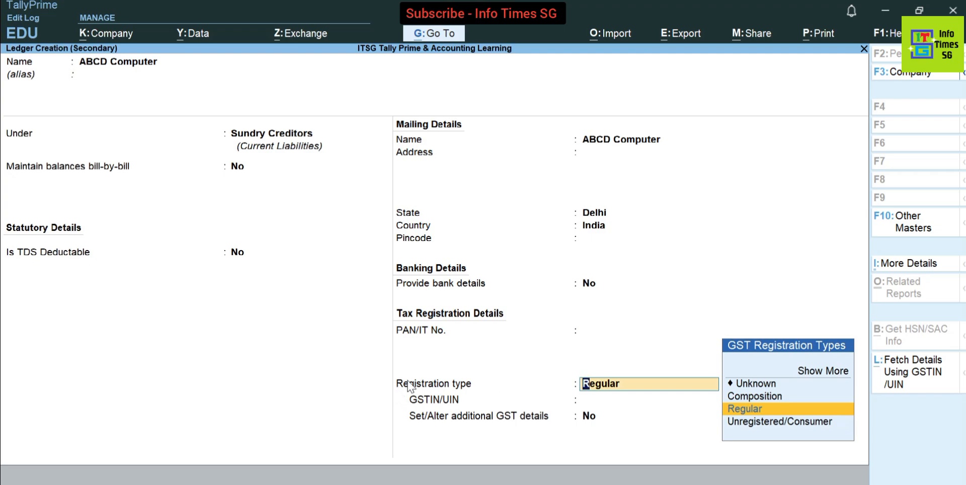
- Set Regular GST registration with GSTIN 07AAAPB1234D1Z1
click(760, 408)
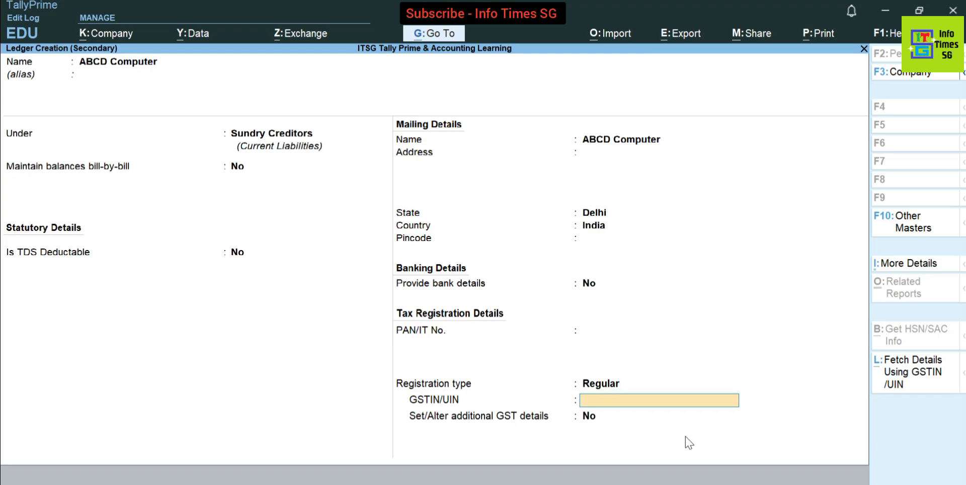
text(07AAAP)
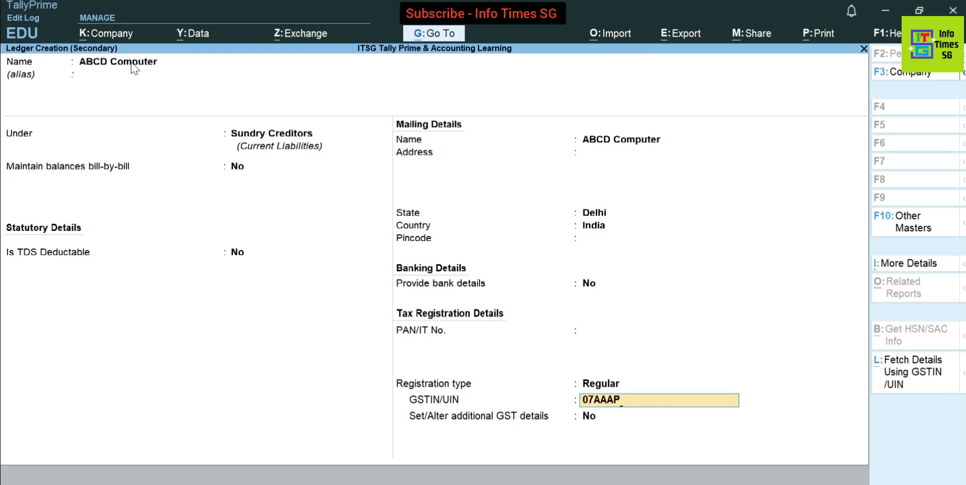
text(B1234D1Z1)
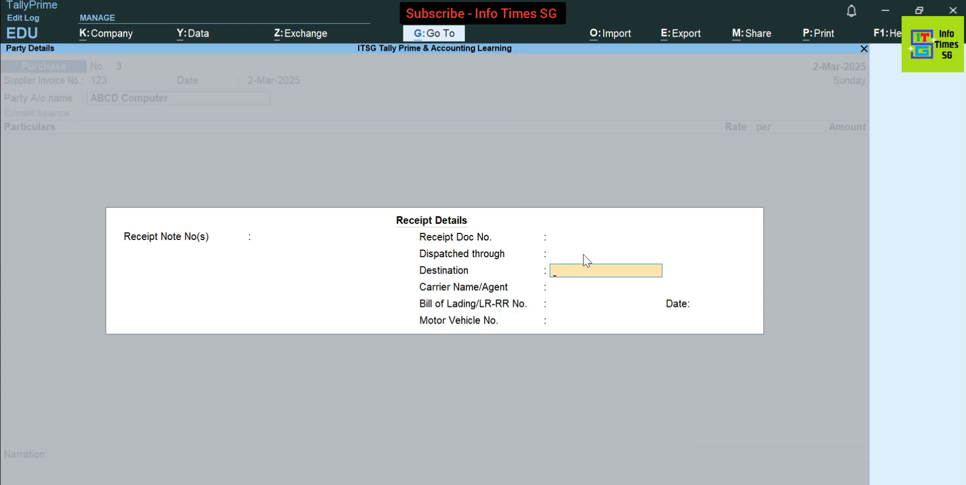
mouse_move(591, 313)
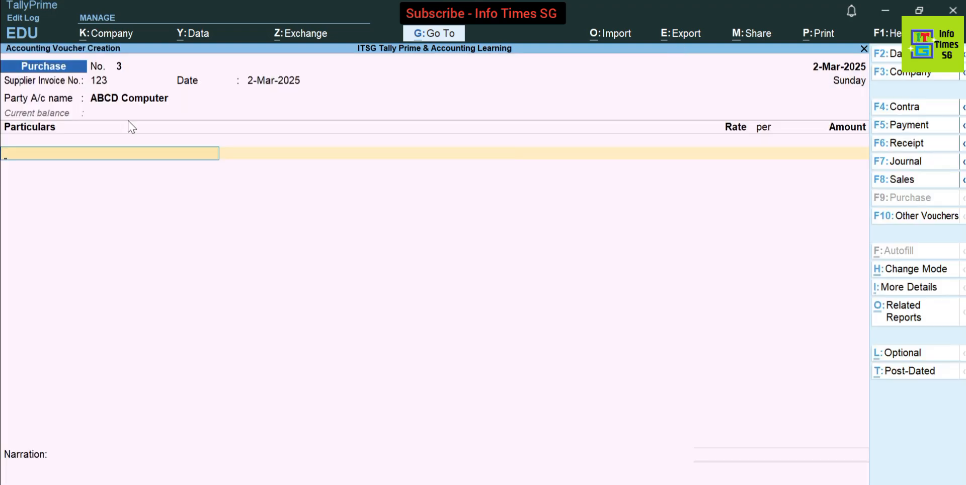
mouse_move(237, 155)
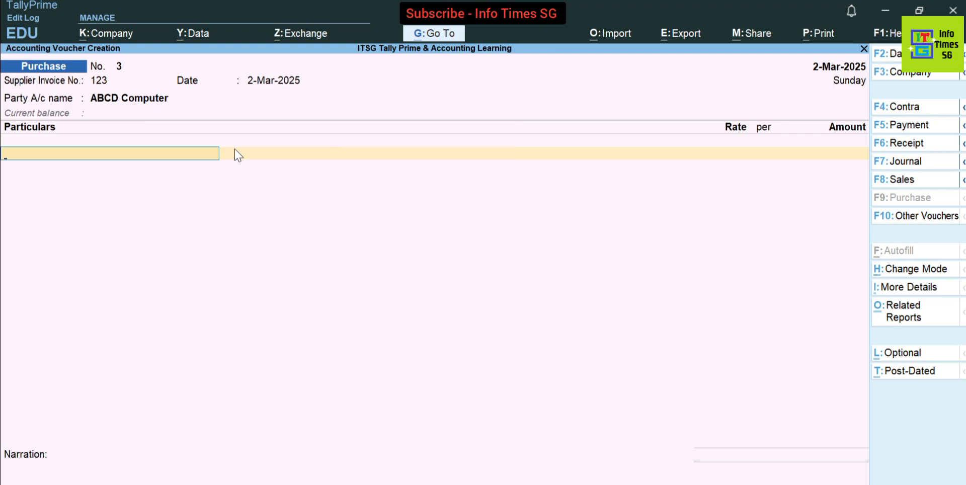
mouse_move(302, 170)
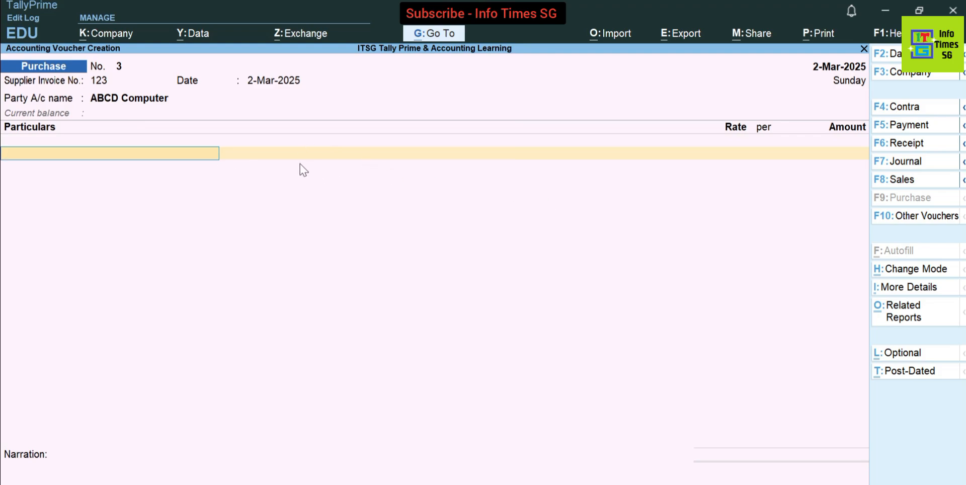
mouse_move(614, 196)
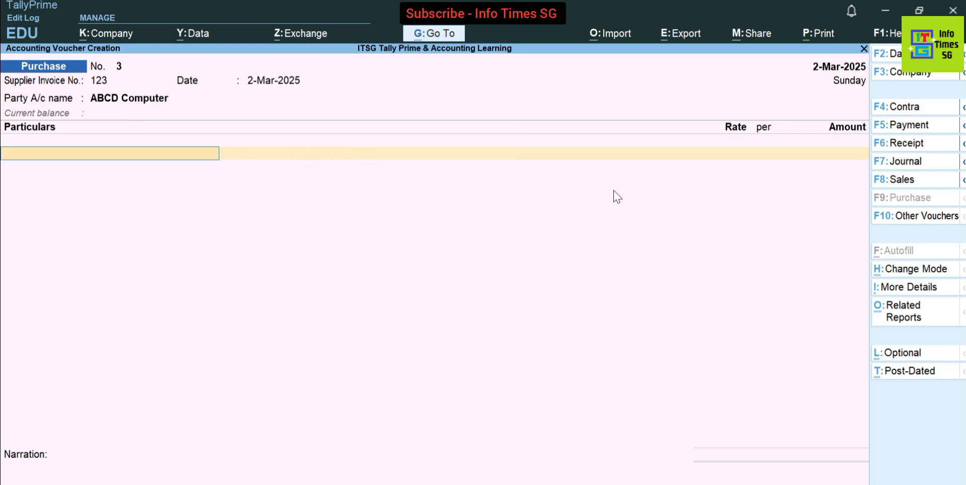
mouse_move(739, 257)
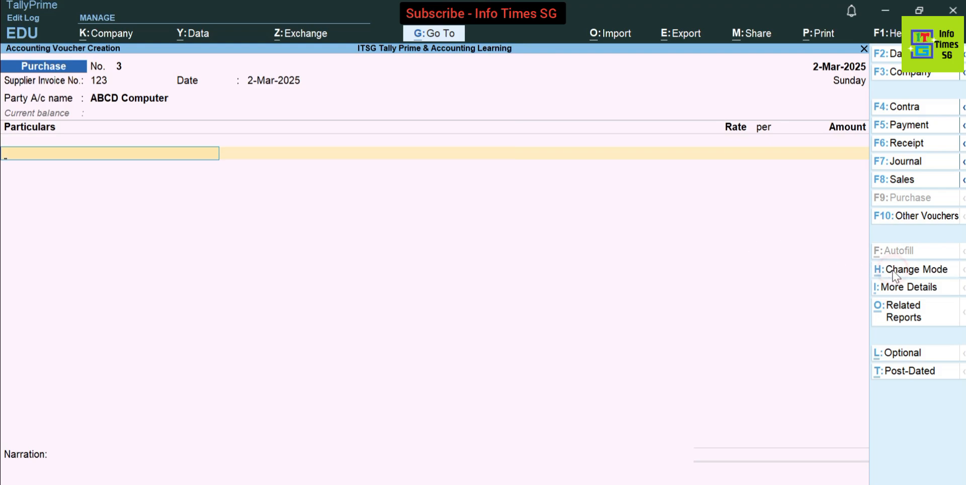
- Pass the Receipt Details to reach the voucher's Particulars line with ABCD Computer as party
click(916, 269)
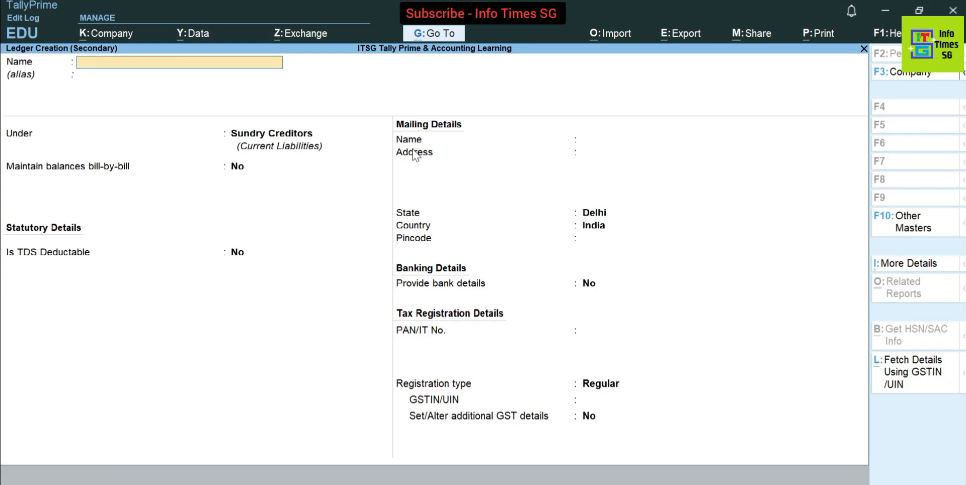
- Create a Laptop ledger under Fixed Assets, GST applicable, taxable at 18% with supply type Goods
text(Laptop)
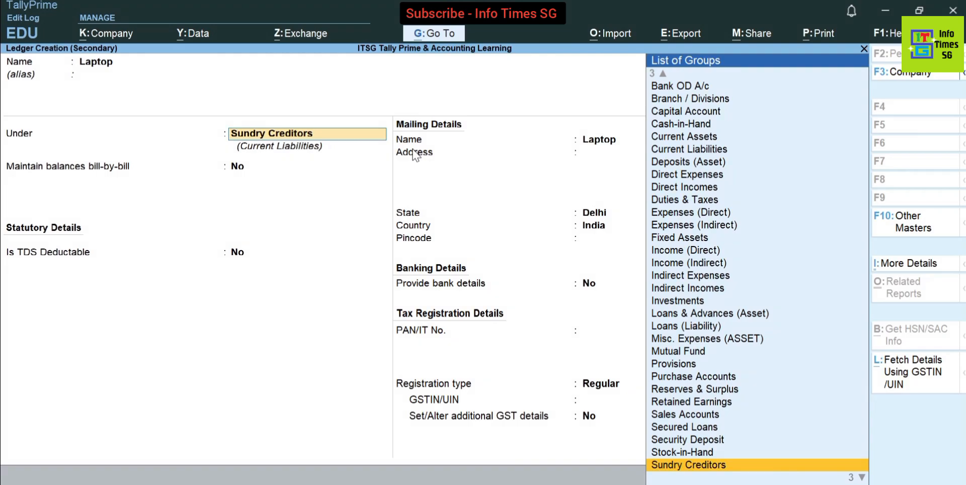
click(679, 238)
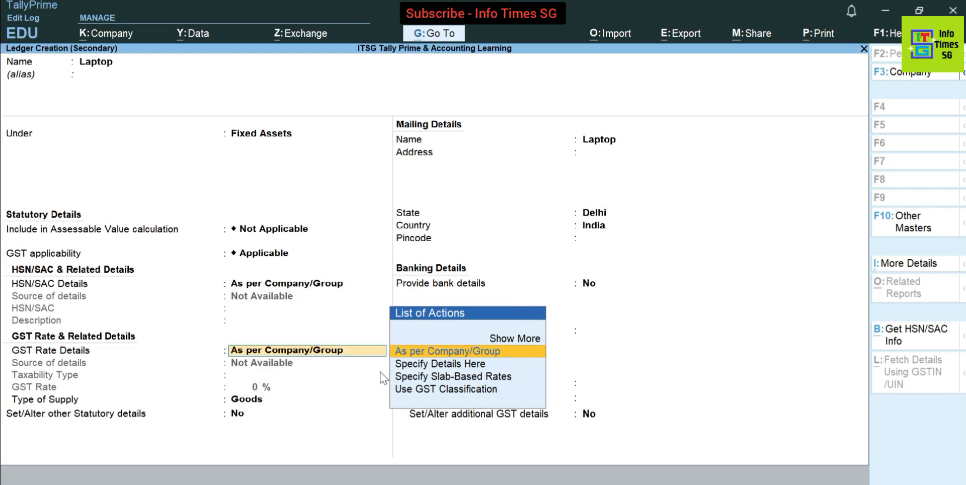
click(443, 364)
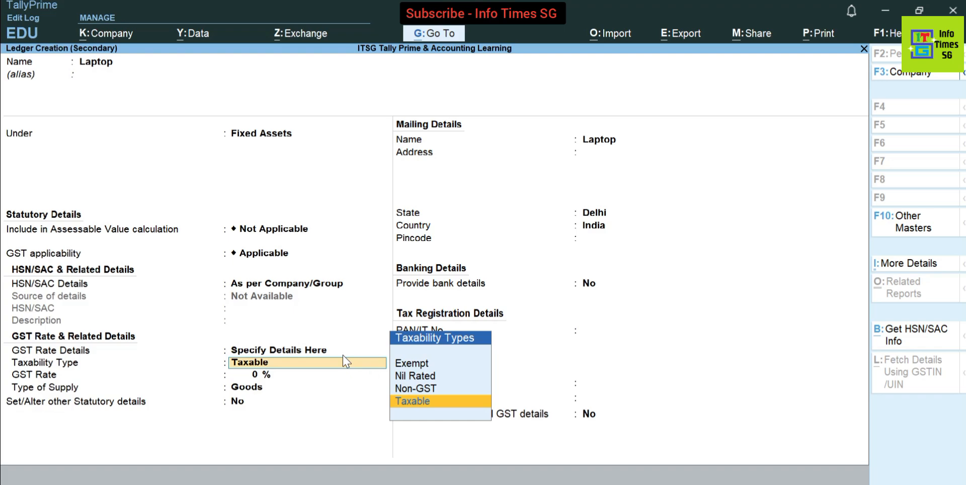
click(412, 401)
text(18)
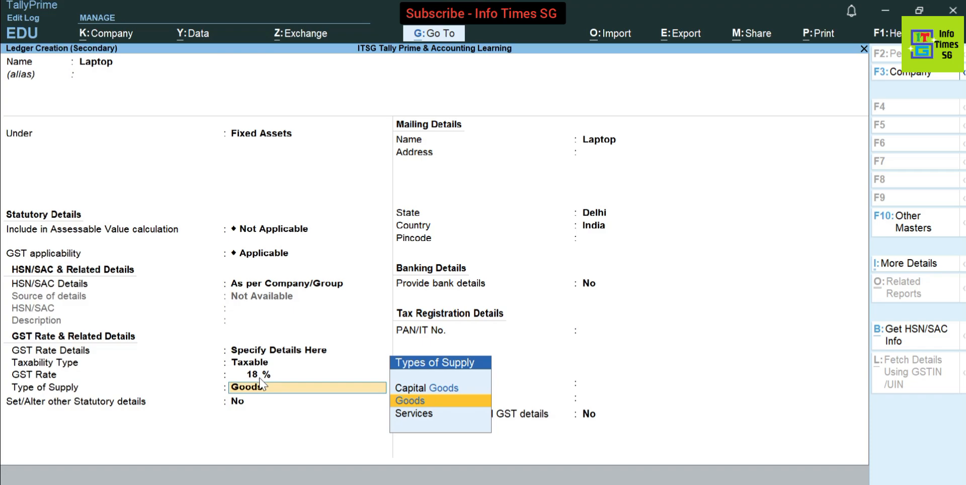
click(410, 400)
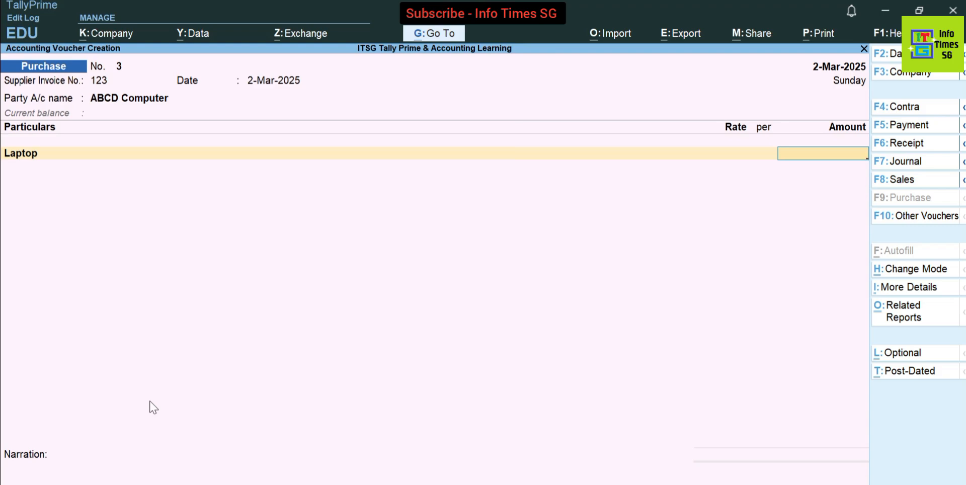
- Enter 50,000 against Laptop and choose the CGST Input ledger for the next line
text(500000.00)
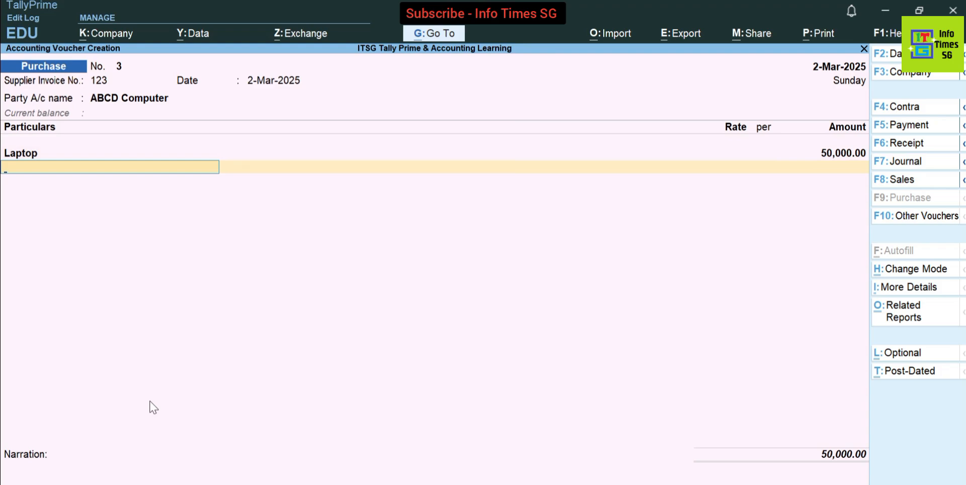
mouse_move(227, 323)
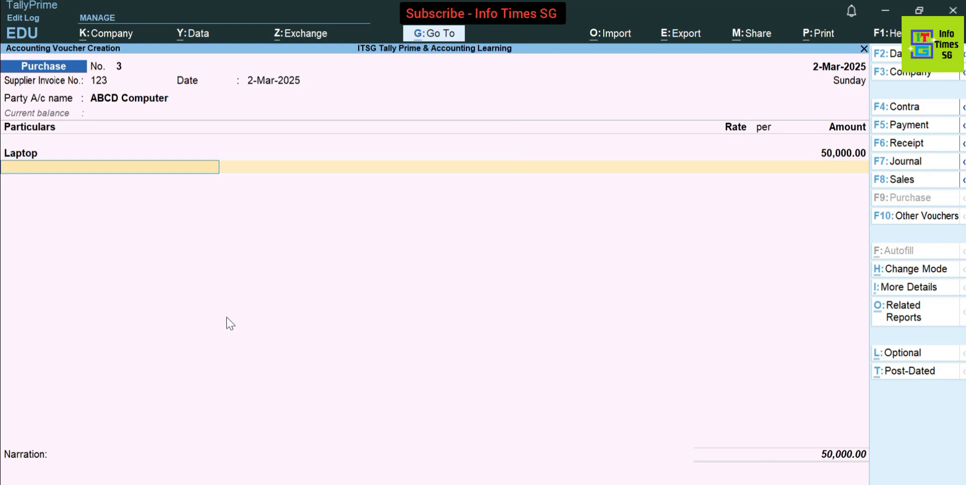
text(C)
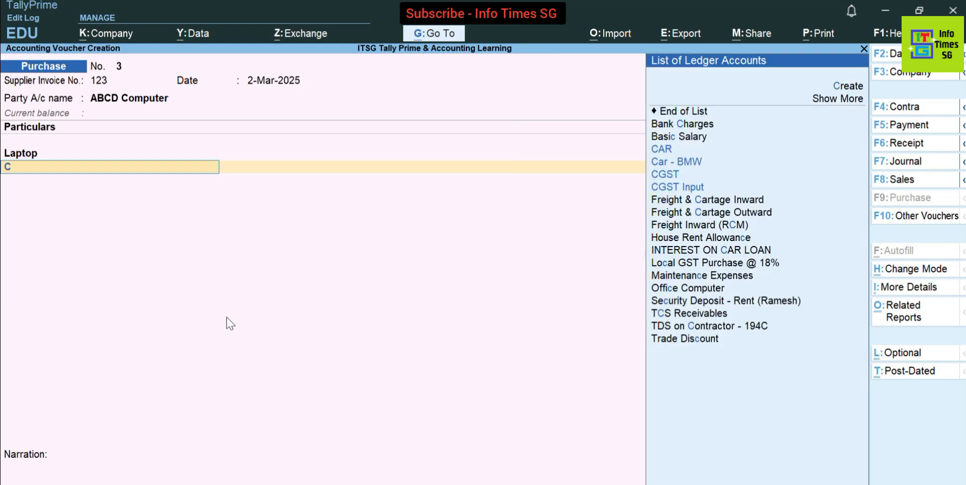
text(gst)
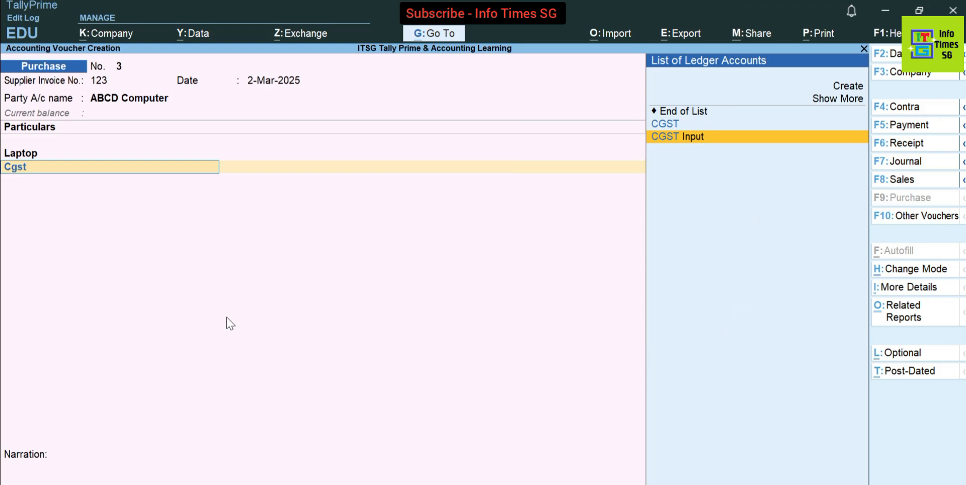
click(677, 136)
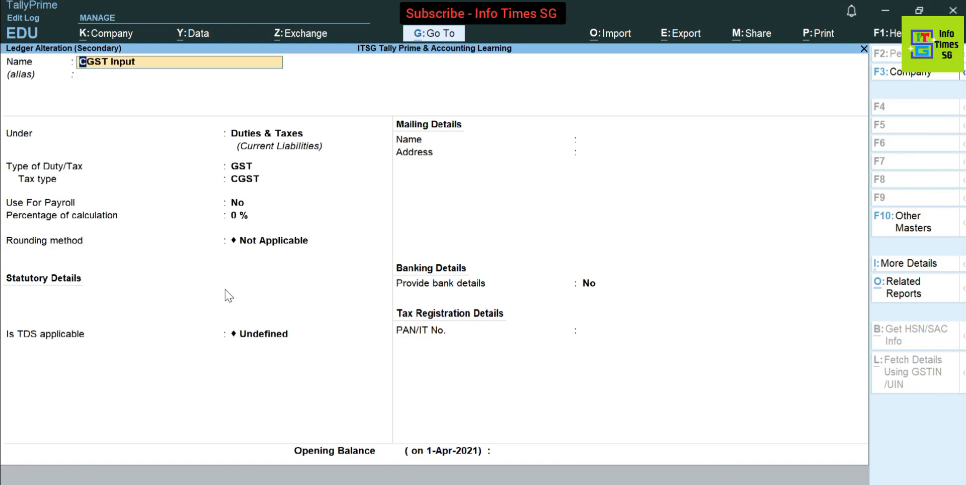
mouse_move(97, 80)
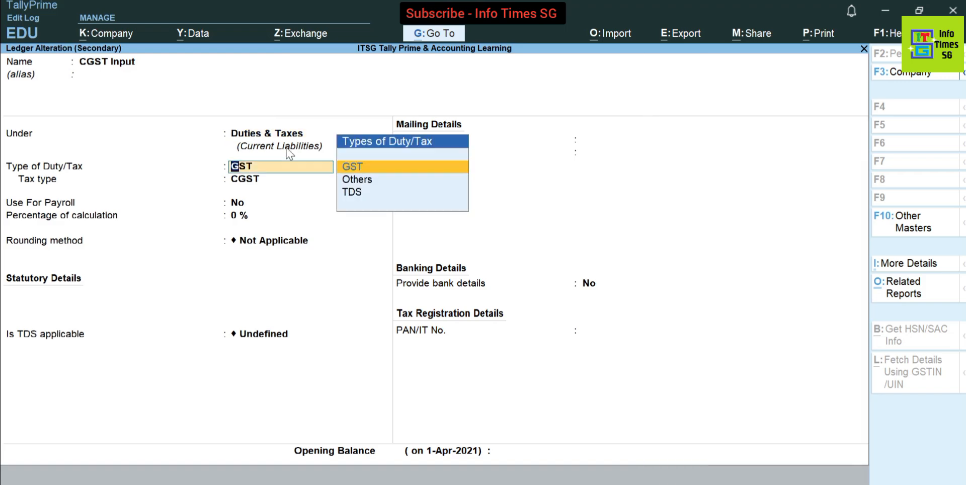
mouse_move(368, 183)
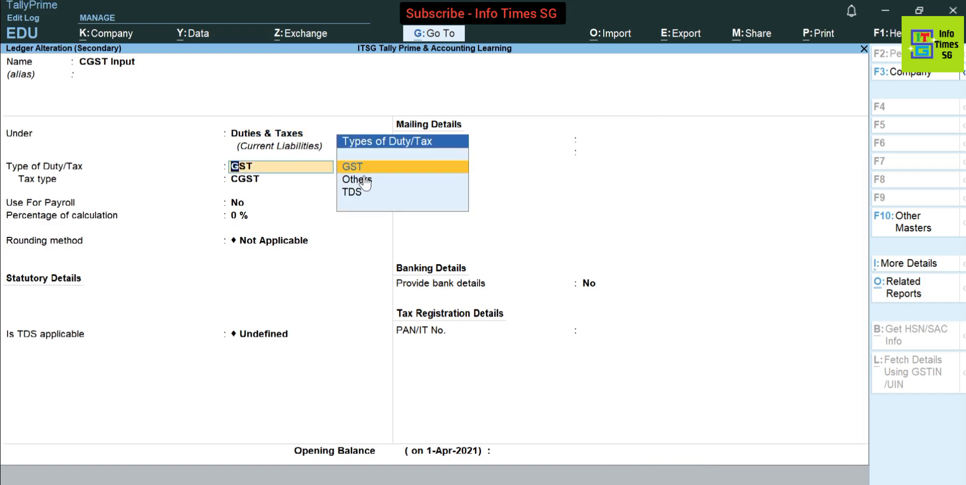
- Keep CGST Input as a GST duty ledger with CGST tax type
click(351, 166)
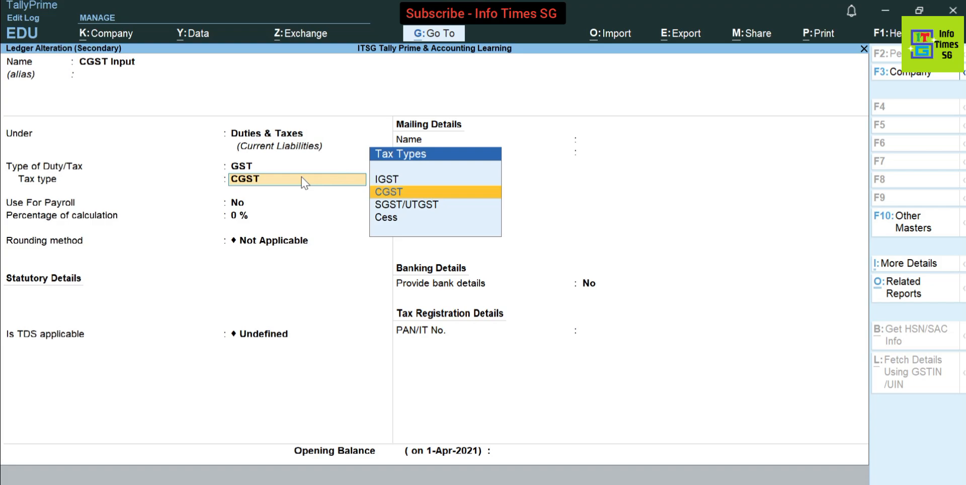
mouse_move(426, 205)
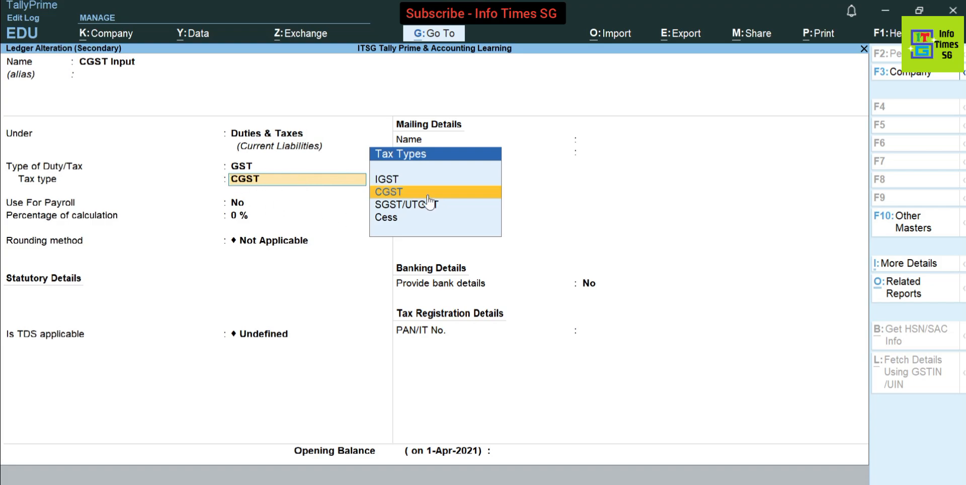
click(418, 192)
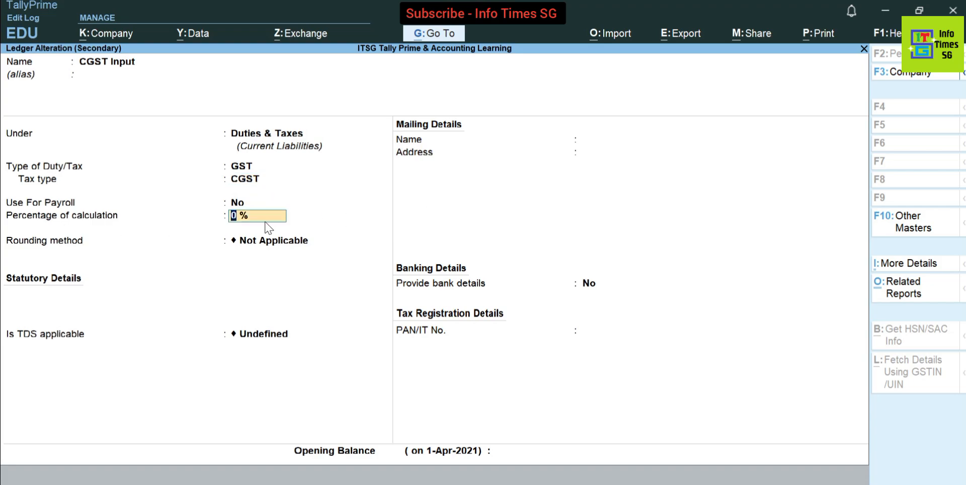
mouse_move(241, 229)
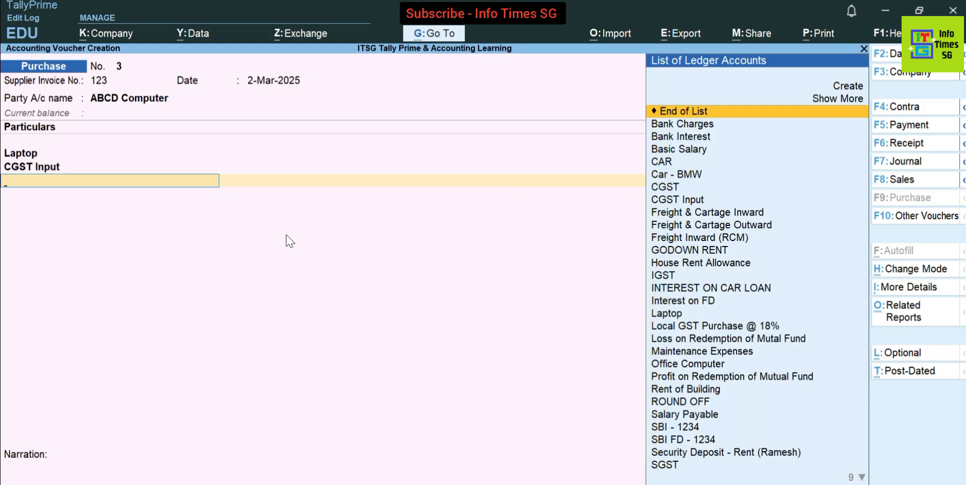
- Add the SGST Input ledger so CGST and SGST each show 4,500, totalling 59,000
text(Sgst)
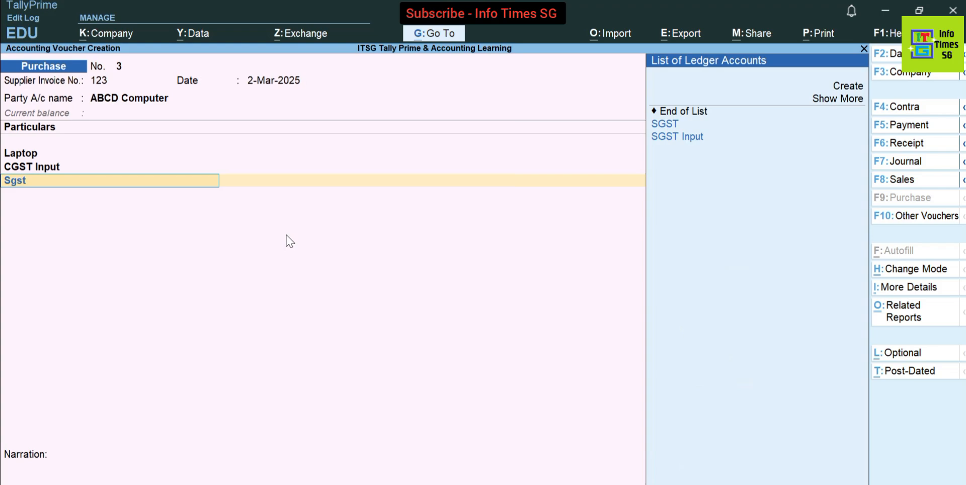
click(677, 137)
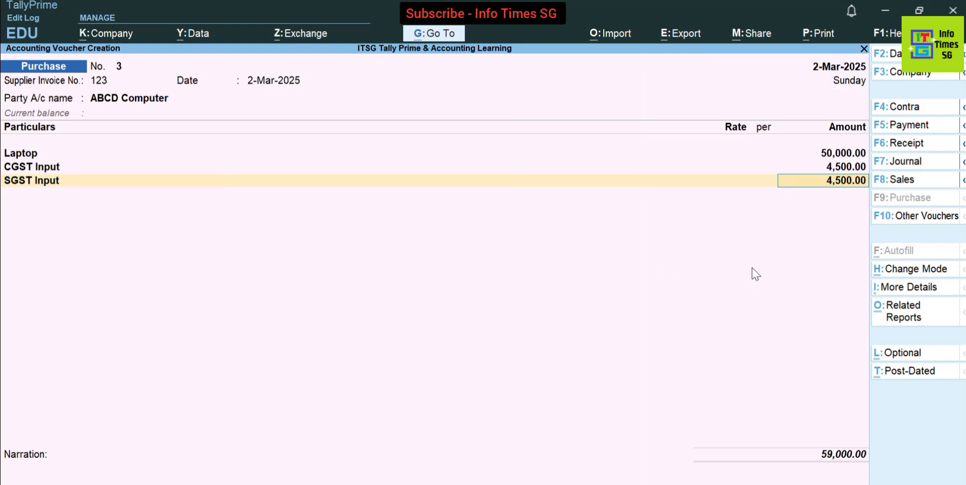
mouse_move(836, 197)
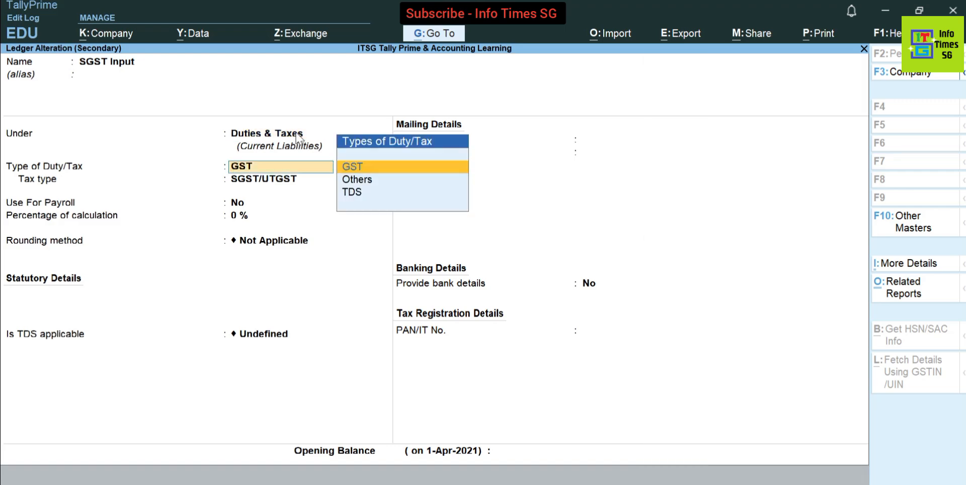
- Keep SGST Input as a GST duty ledger with SGST/UTGST tax type
click(352, 166)
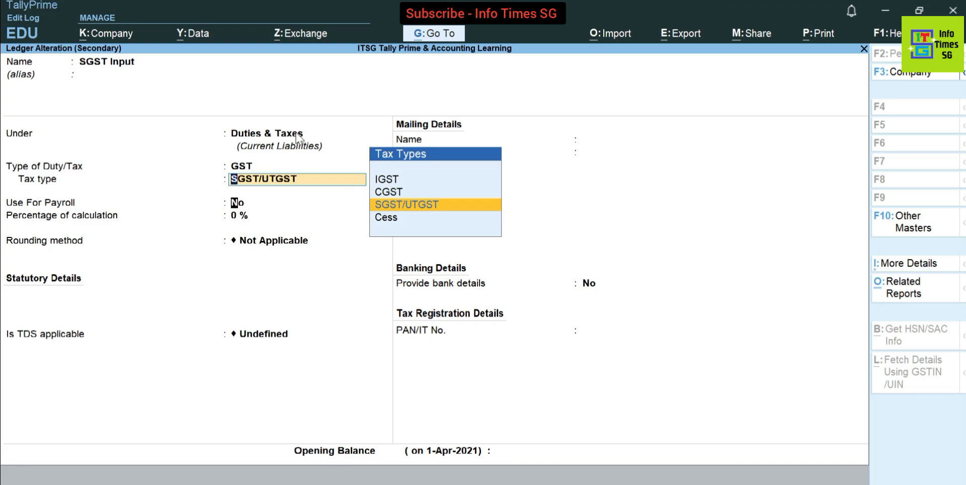
click(406, 204)
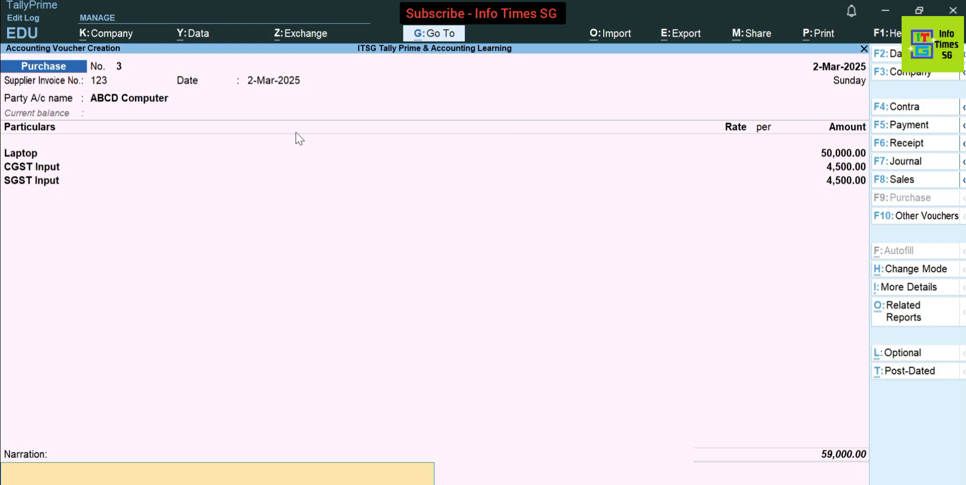
- Save the 59,000 purchase voucher crediting ABCD Computer and return to Gateway of Tally
text(-)
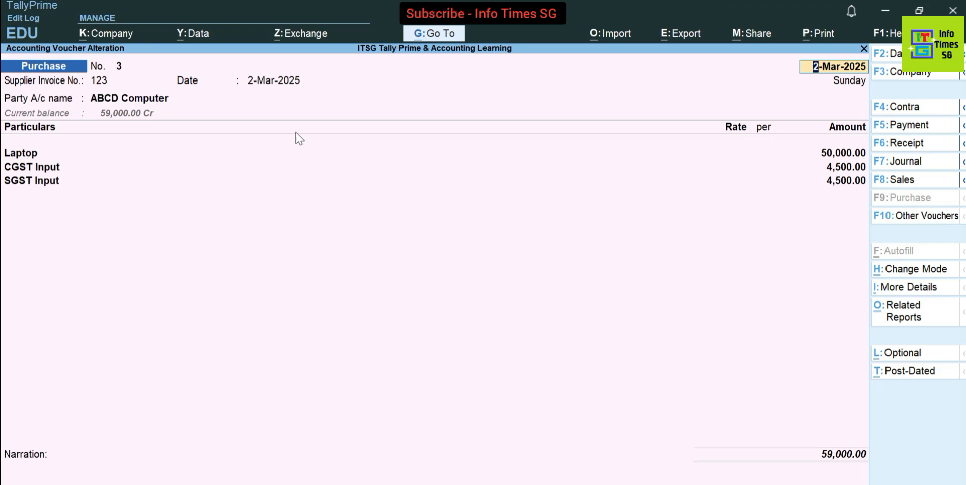
click(834, 66)
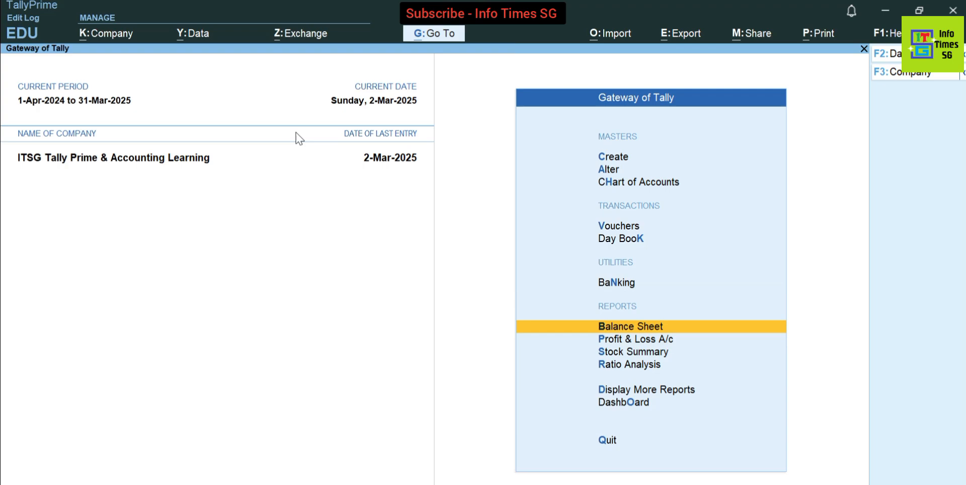
- From the Balance Sheet drill into Fixed Assets and view Laptop's monthly summary showing 50,000 Dr in March
click(630, 327)
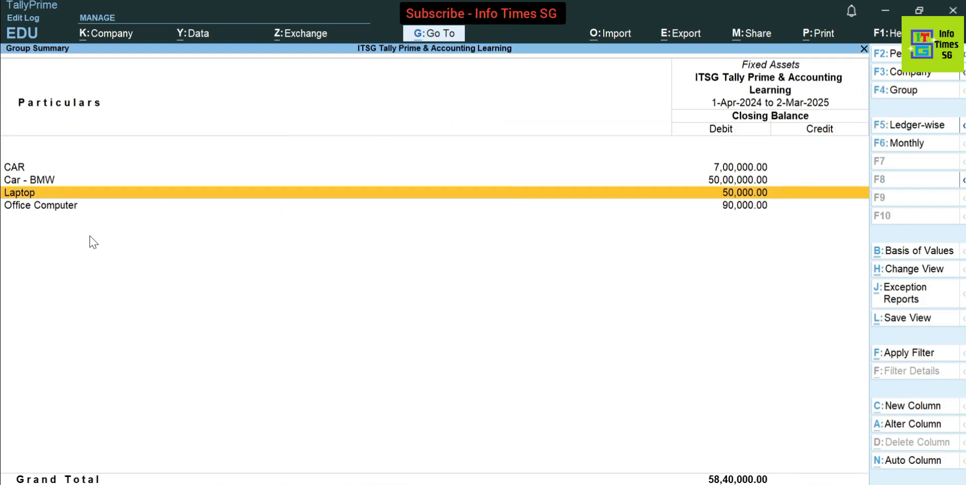
mouse_move(774, 75)
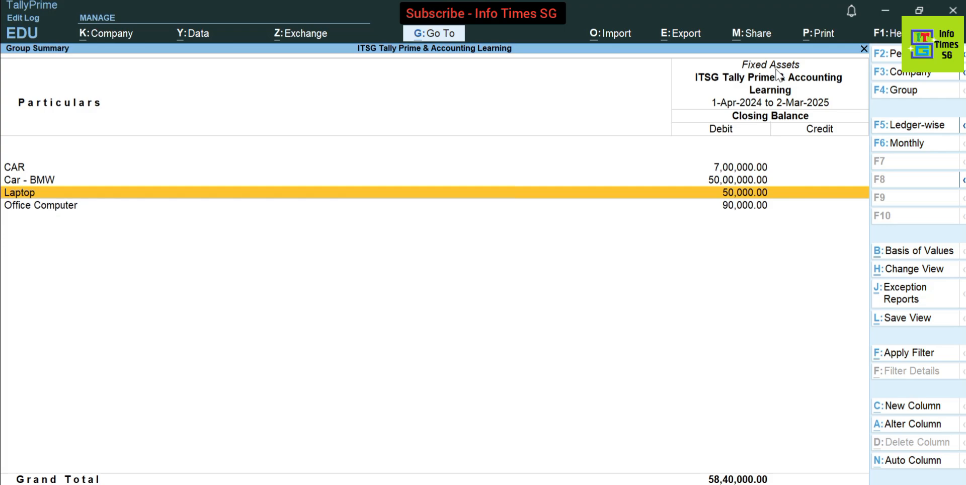
double_click(20, 192)
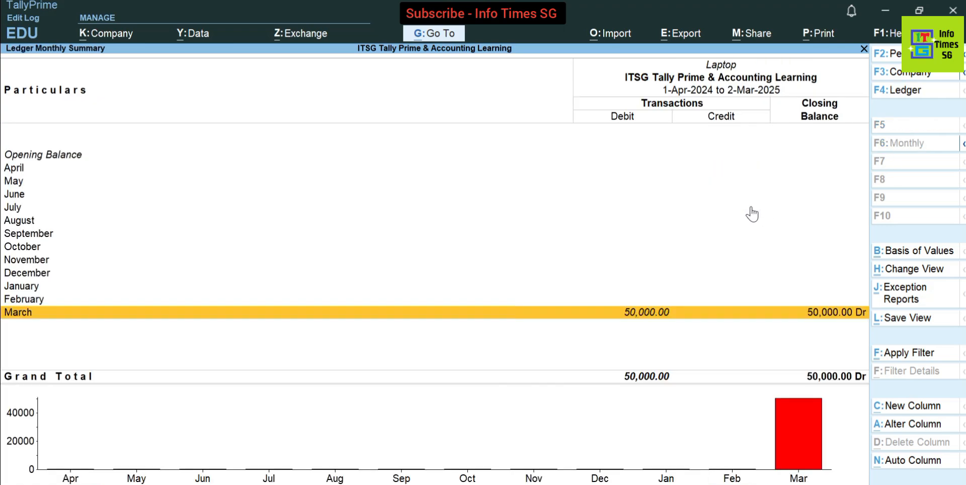